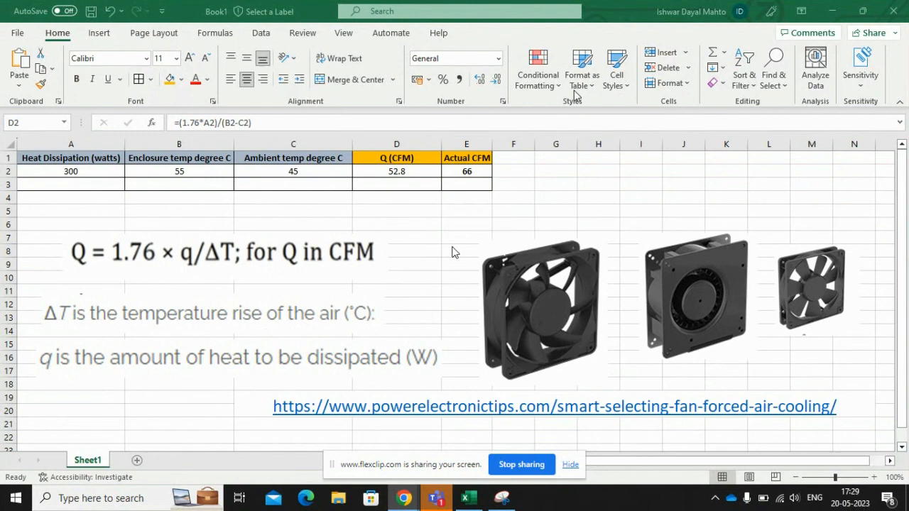
mouse_move(436, 261)
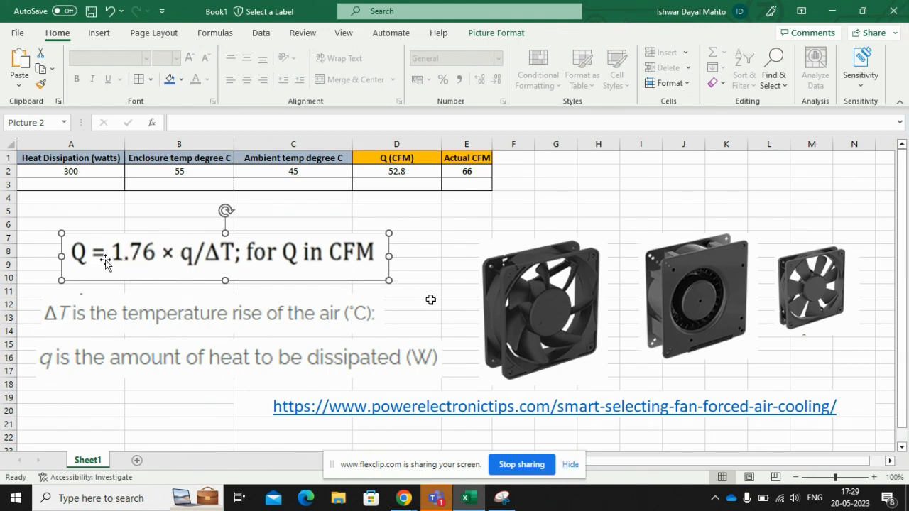
mouse_move(430, 419)
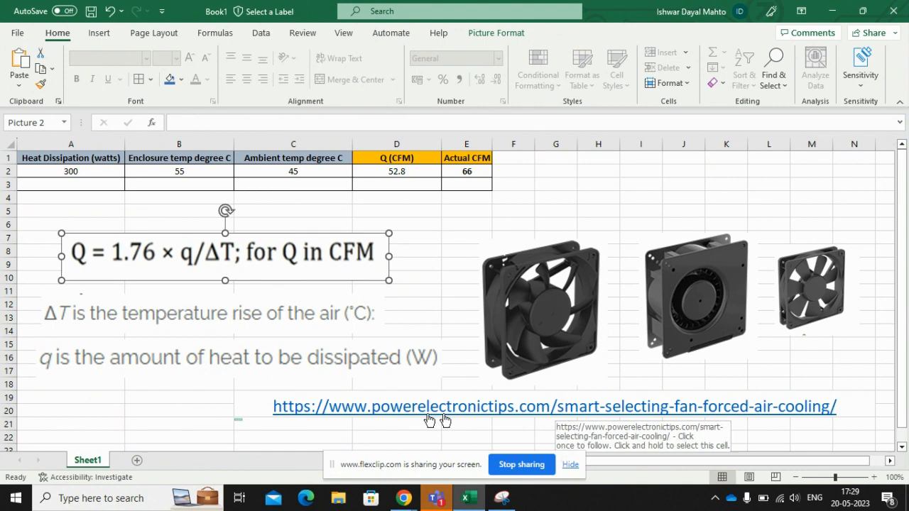
mouse_move(428, 419)
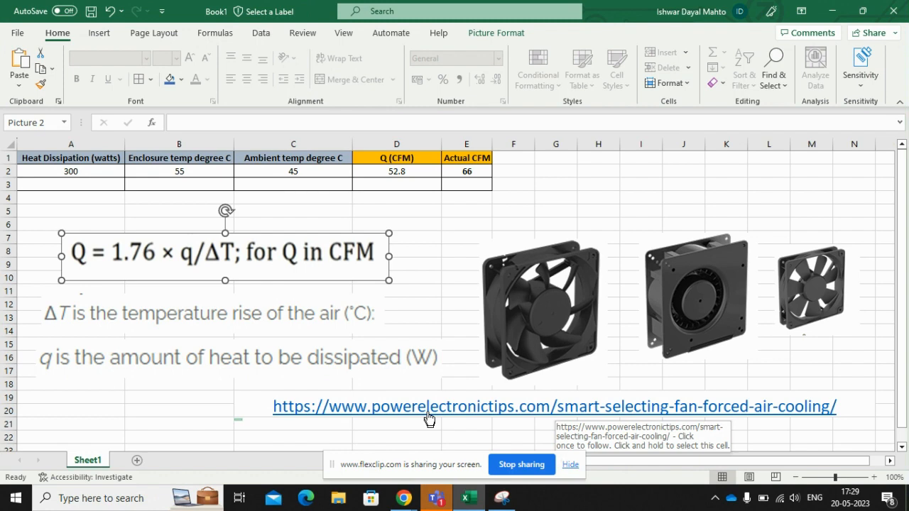
mouse_move(313, 266)
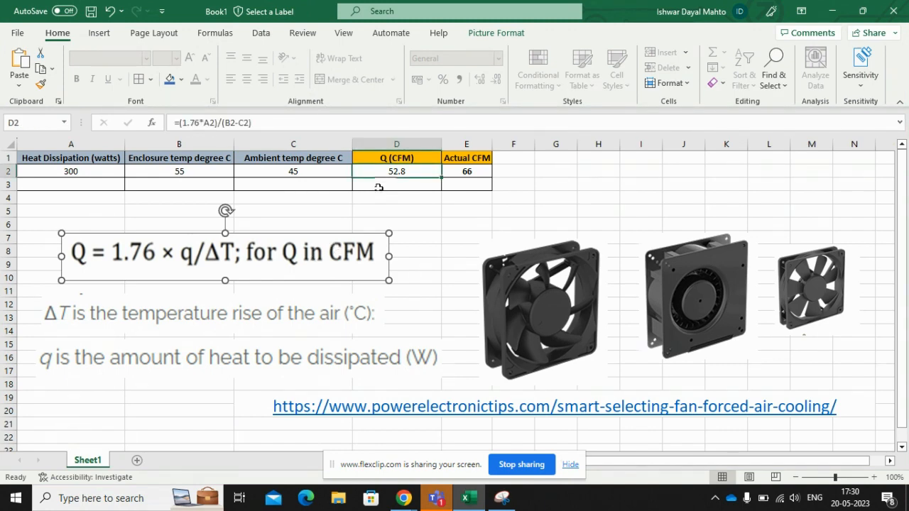
- Enter 500 W heat, 55 °C enclosure and 45 °C ambient into row 3
click(396, 184)
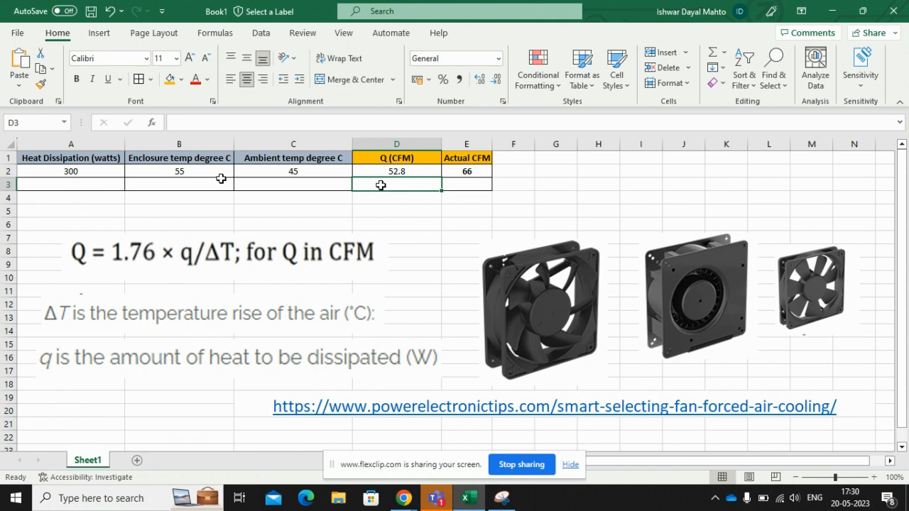
mouse_move(102, 187)
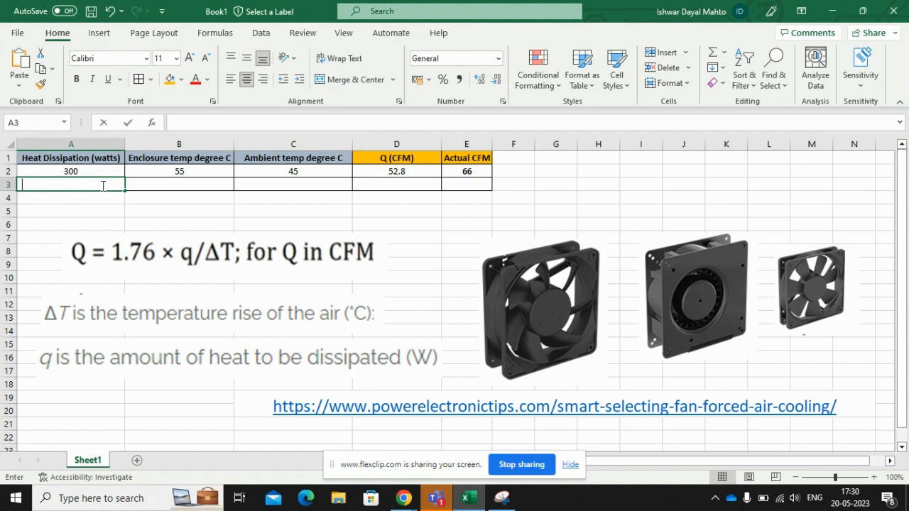
text(500)
click(179, 185)
text(55)
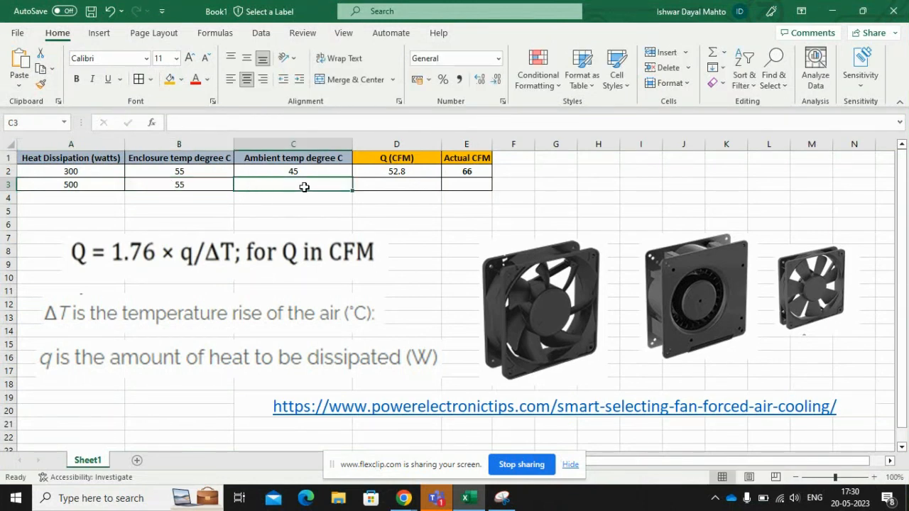
text(45)
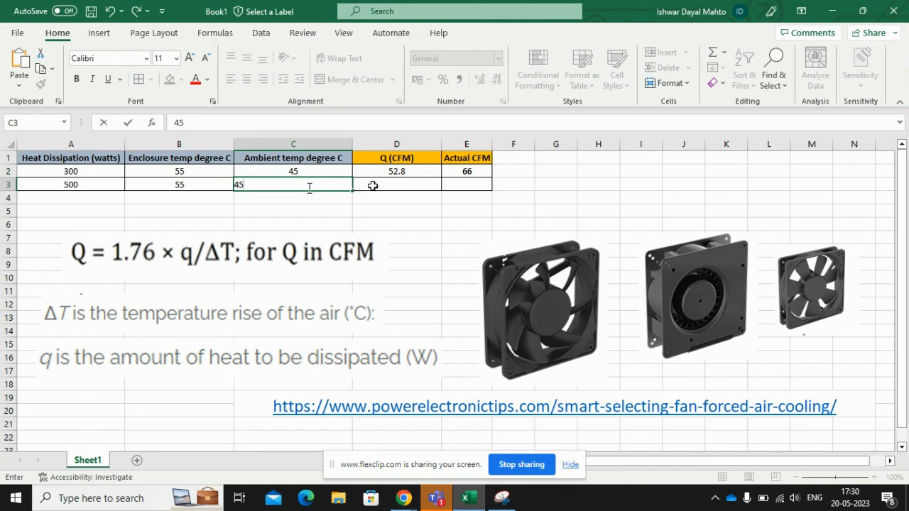
- Confirm the 45 °C ambient so row 3 shows Q of 88 CFM and 110 CFM actual
click(396, 184)
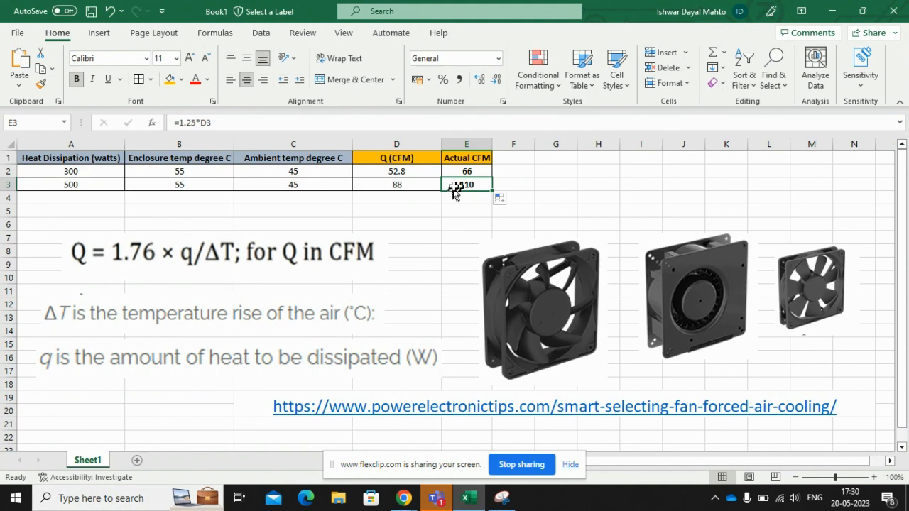
mouse_move(453, 186)
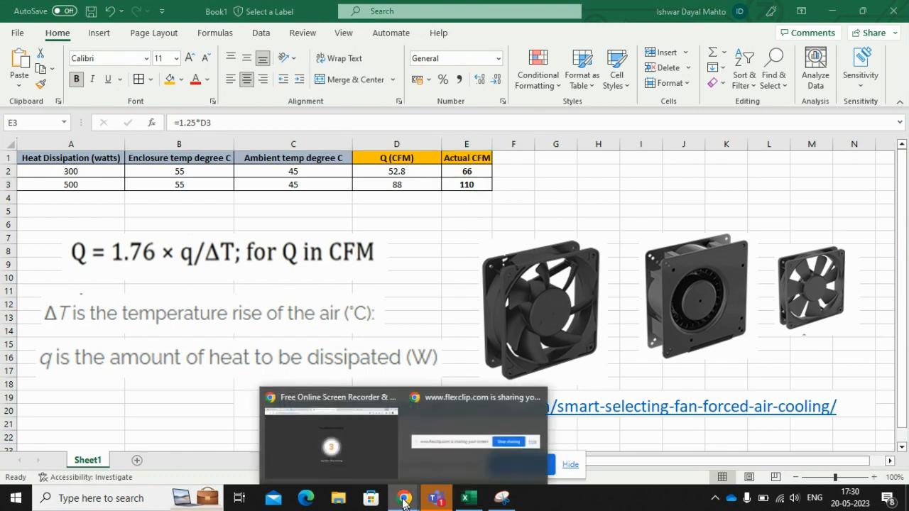
- Search McMaster-Carr for cooling fans and scroll through the Voltage filter options
click(403, 497)
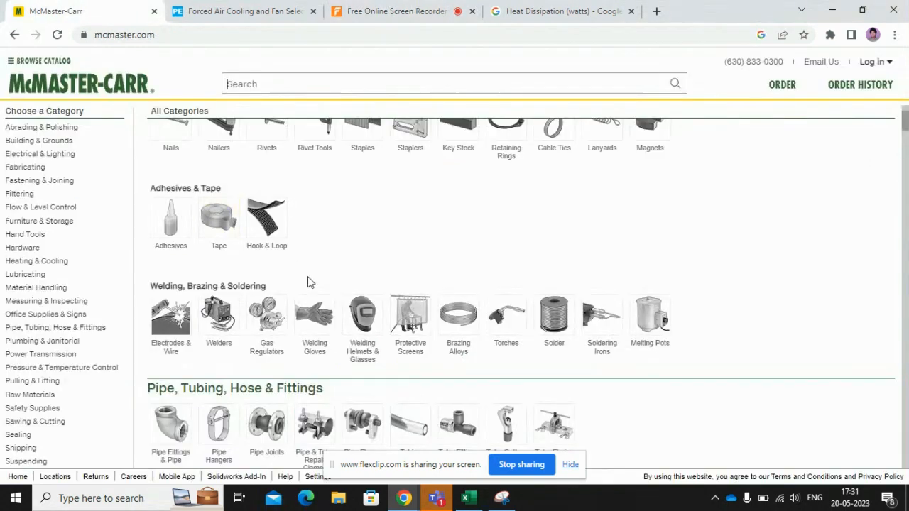
mouse_move(325, 249)
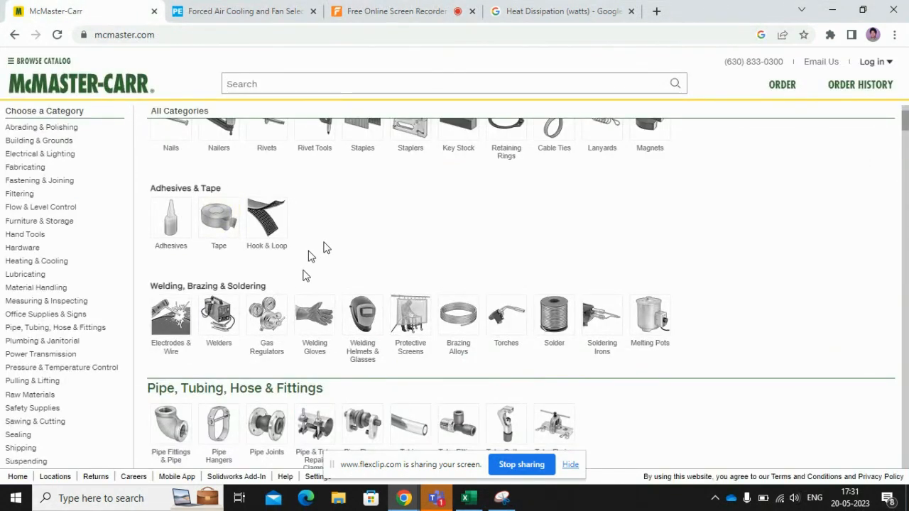
click(454, 84)
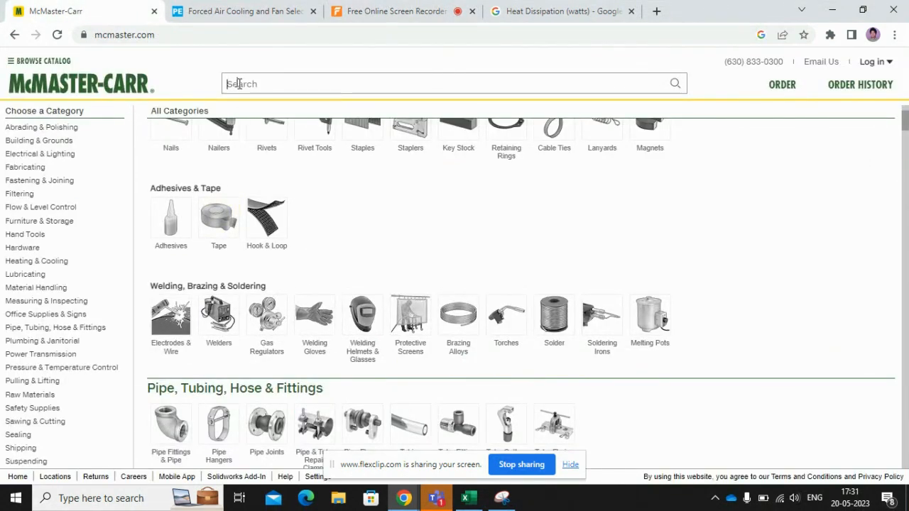
text(cooling)
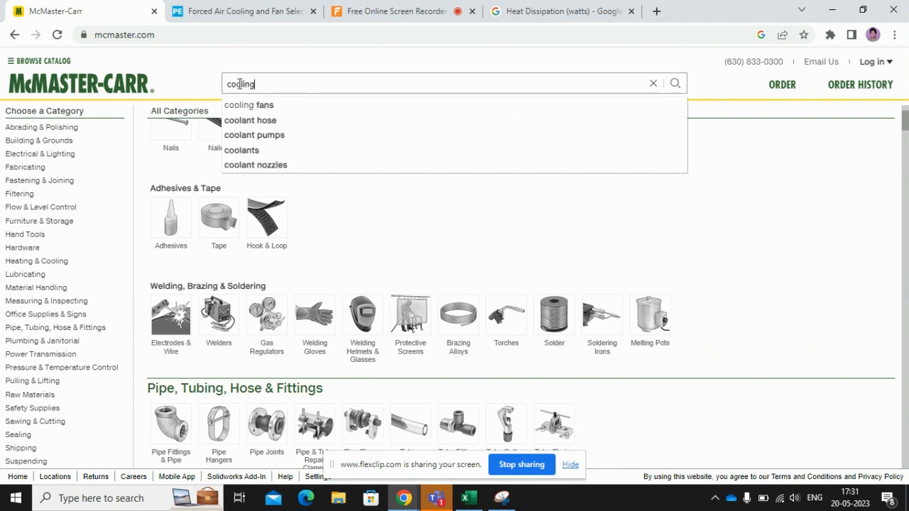
click(248, 104)
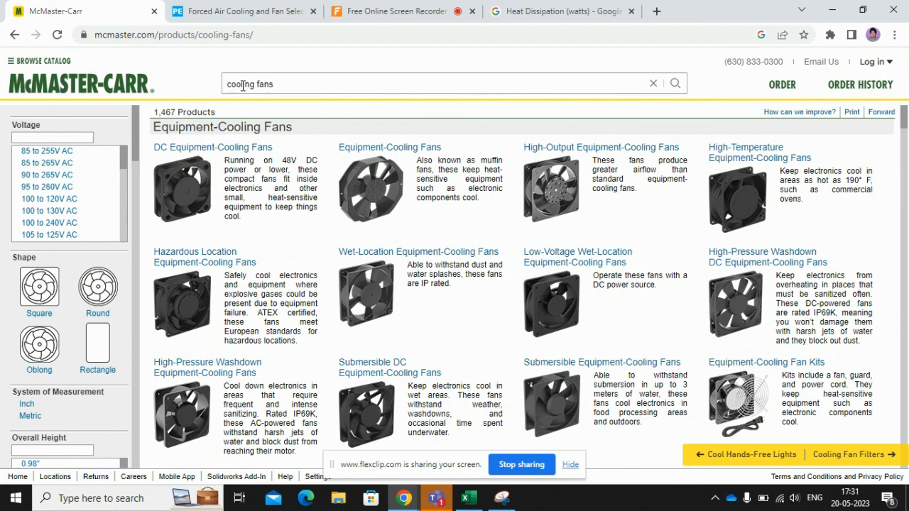
mouse_move(48, 211)
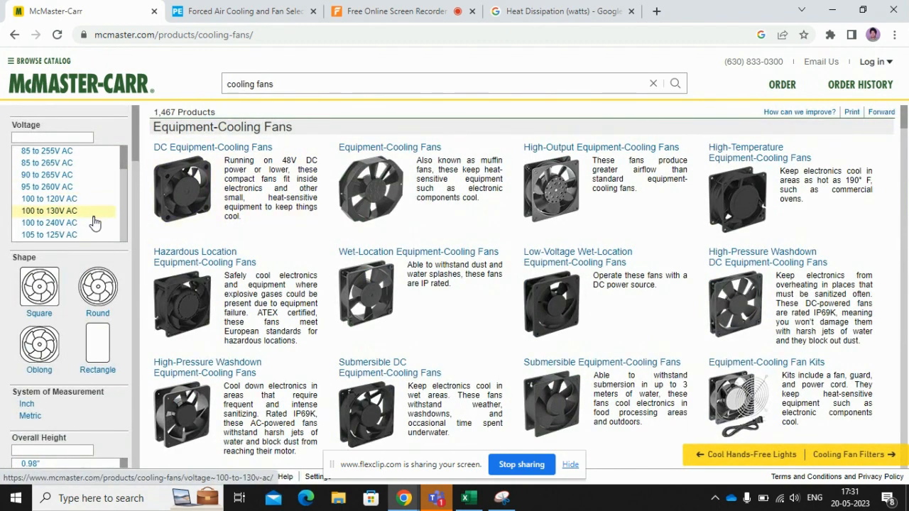
mouse_move(46, 187)
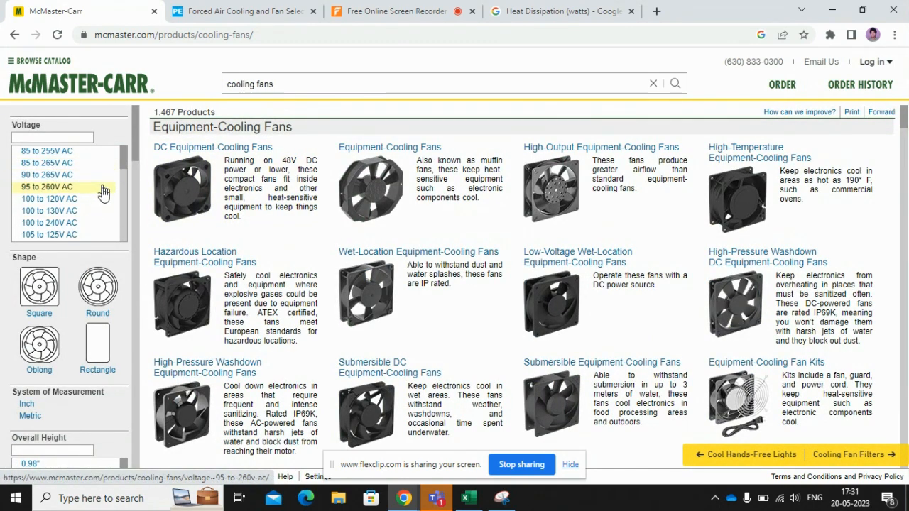
scroll(down, 3)
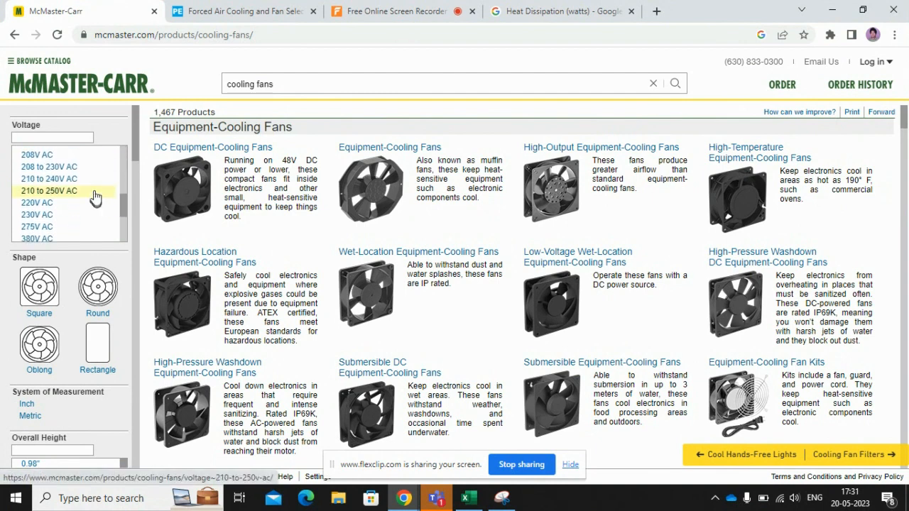
scroll(down, 3)
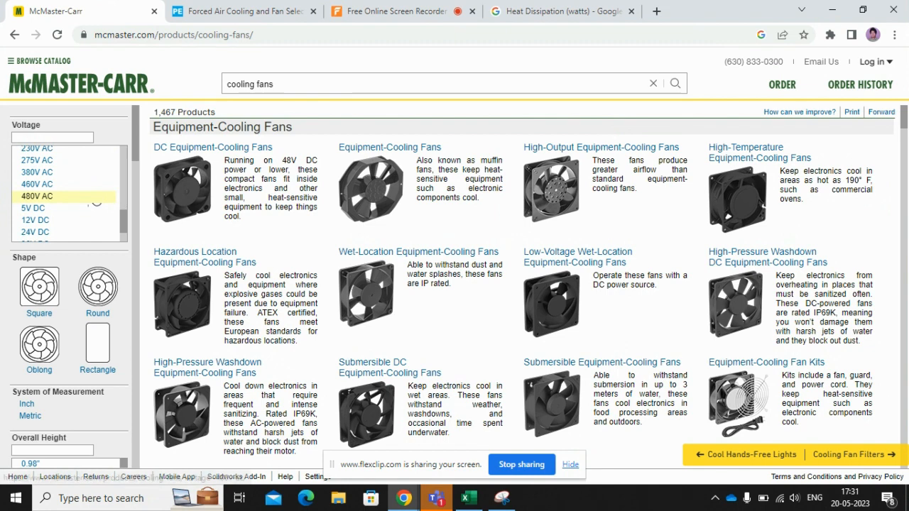
mouse_move(34, 232)
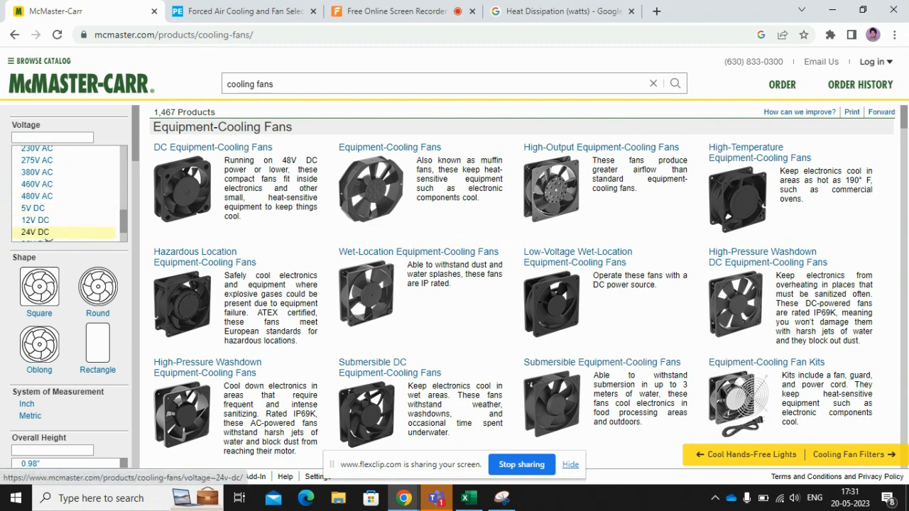
- Filter the fans to 24V DC (115 products) and scroll down to the Airflow list
click(34, 232)
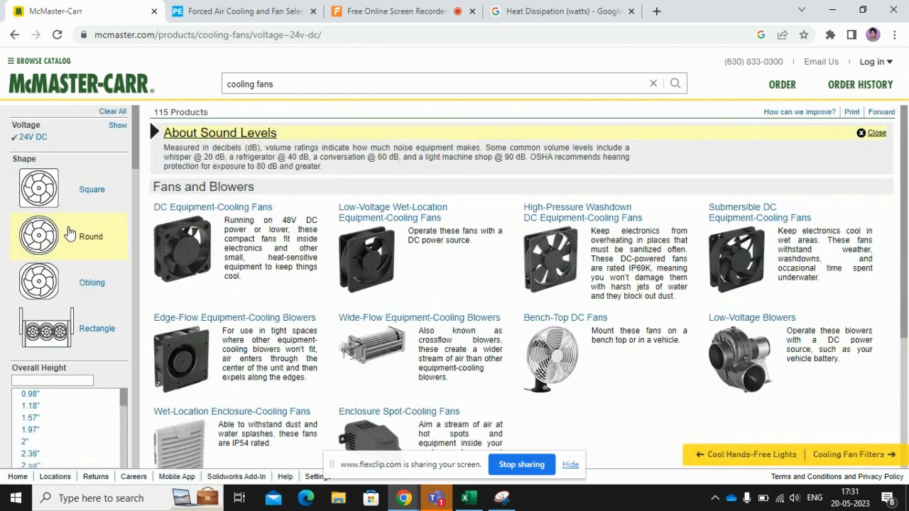
scroll(down, 3)
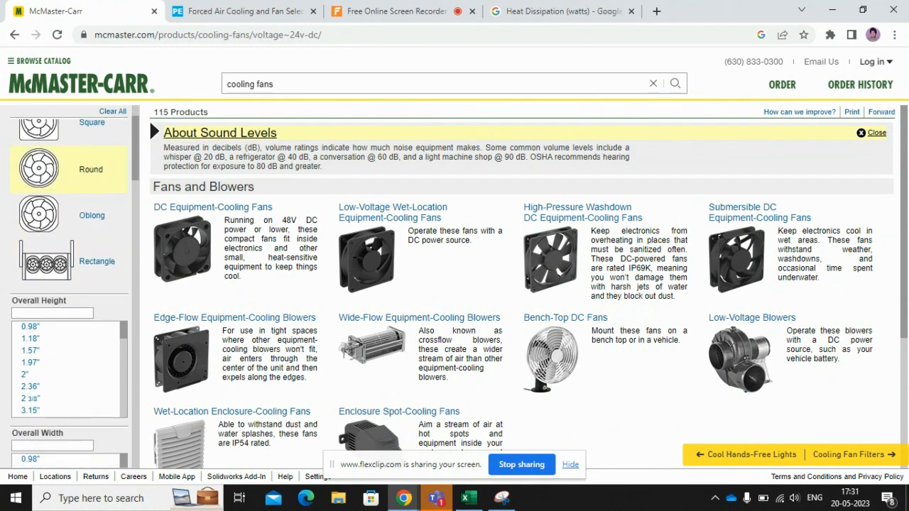
scroll(down, 3)
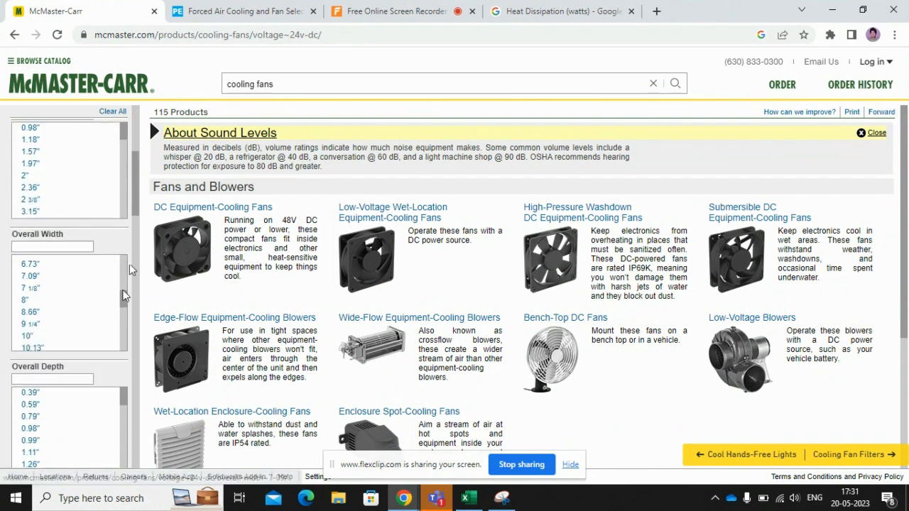
scroll(down, 3)
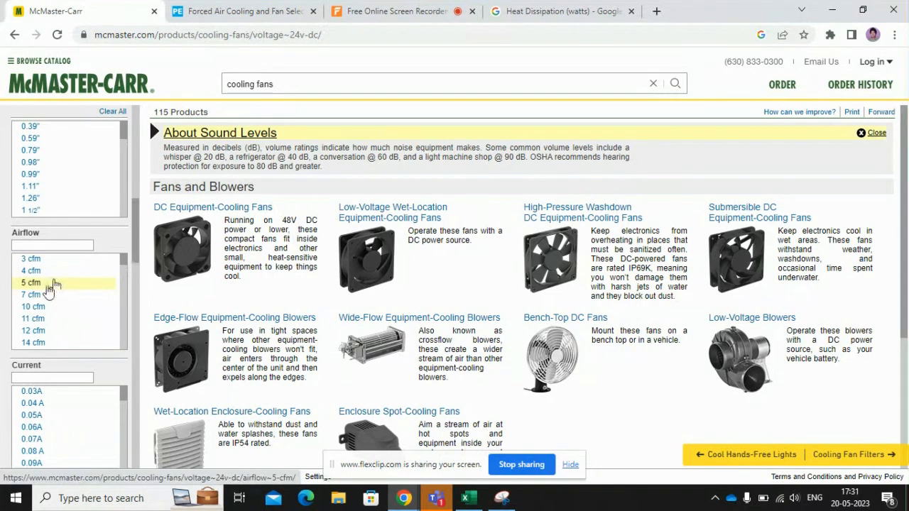
scroll(down, 3)
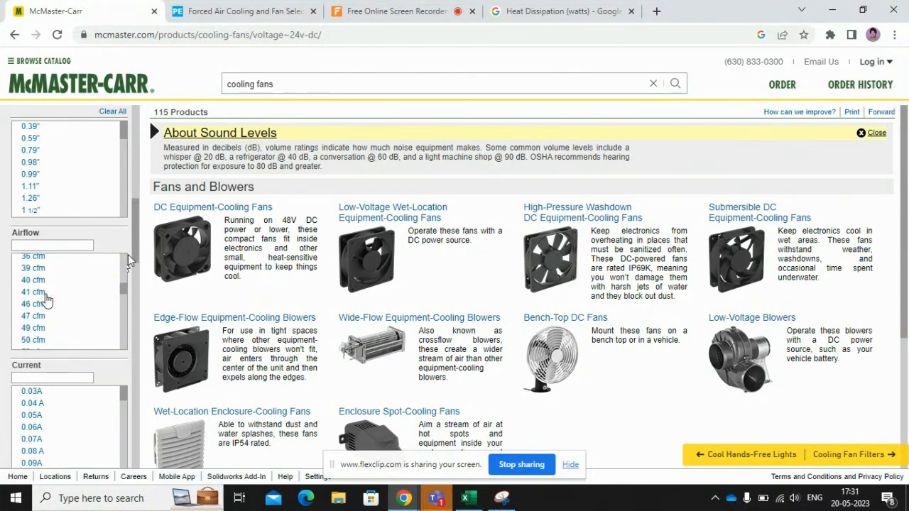
scroll(down, 3)
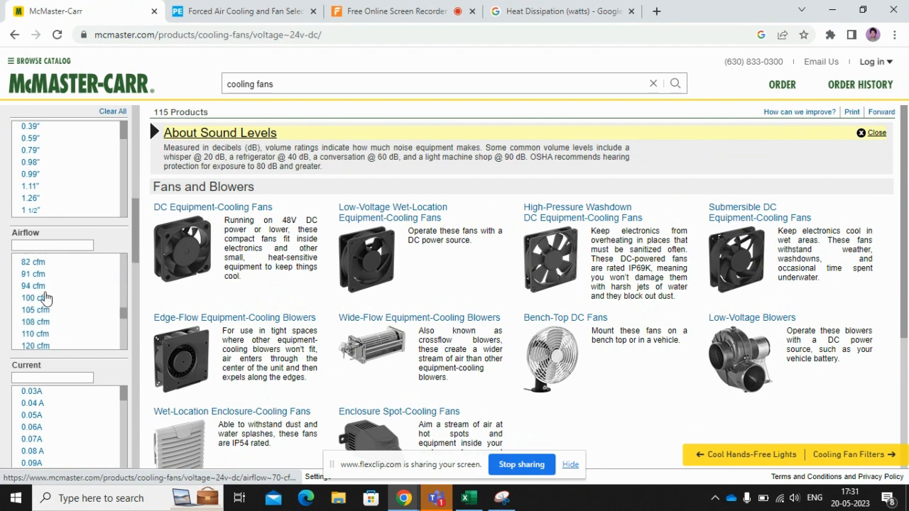
click(36, 289)
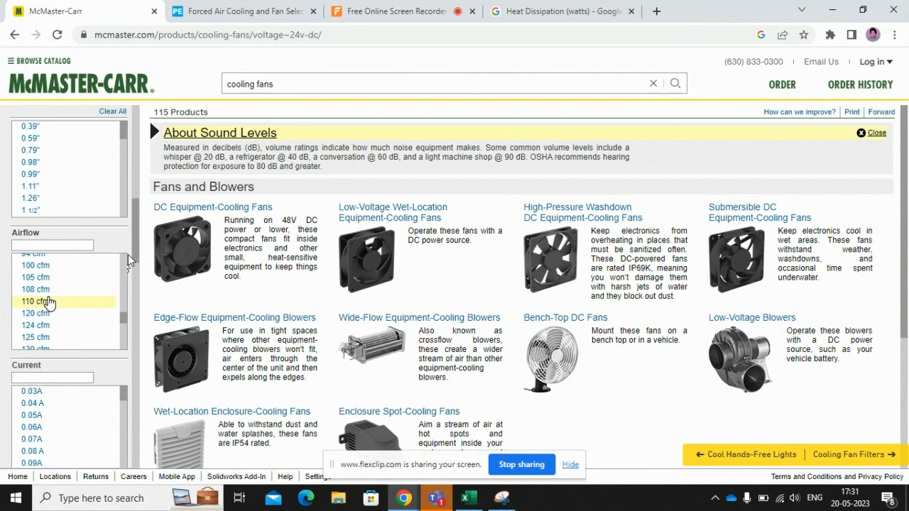
mouse_move(55, 301)
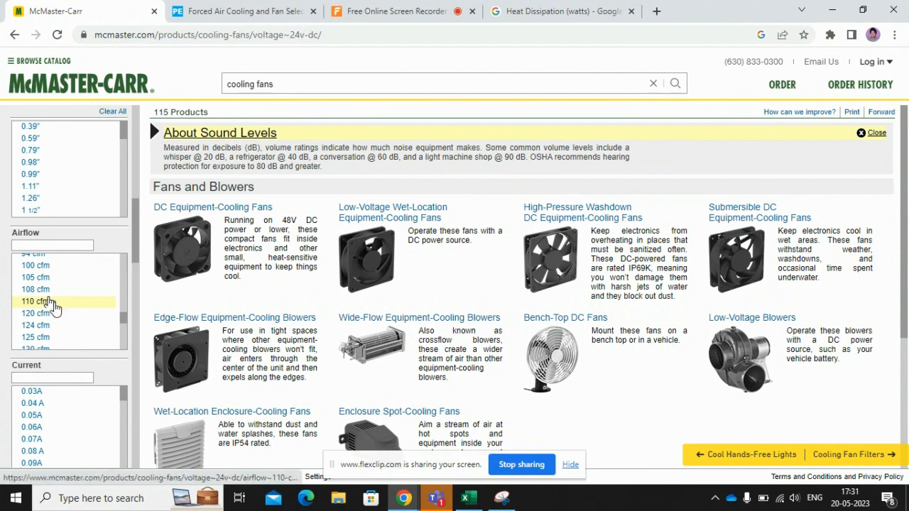
- Filter to 110 cfm and scroll to the single matching 24V DC fan, 1939K117
click(34, 301)
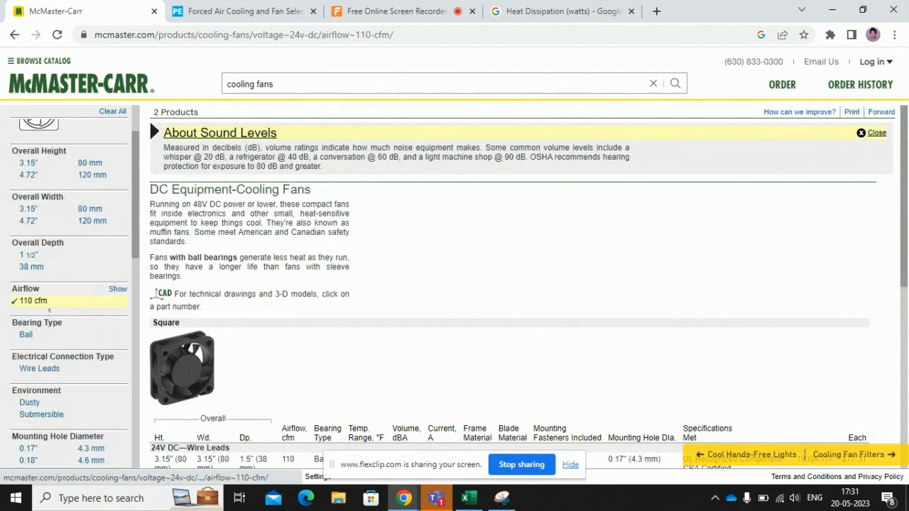
click(877, 133)
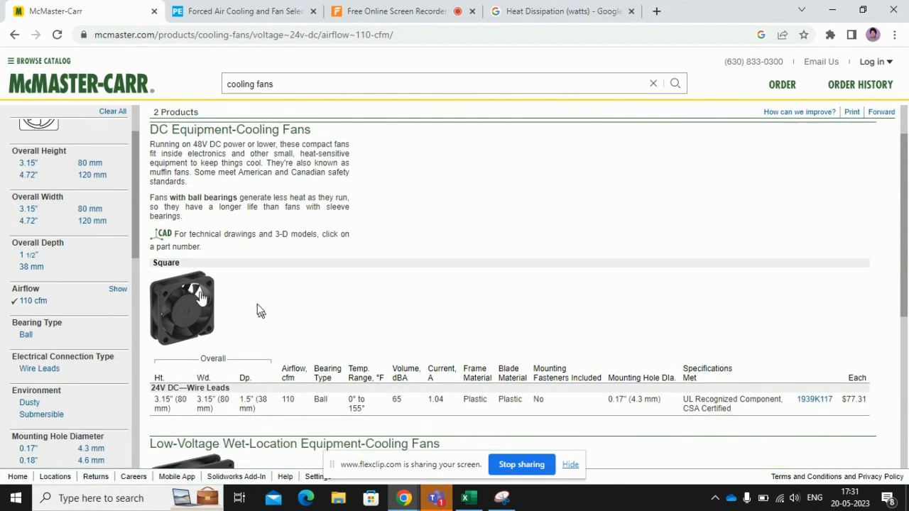
mouse_move(236, 285)
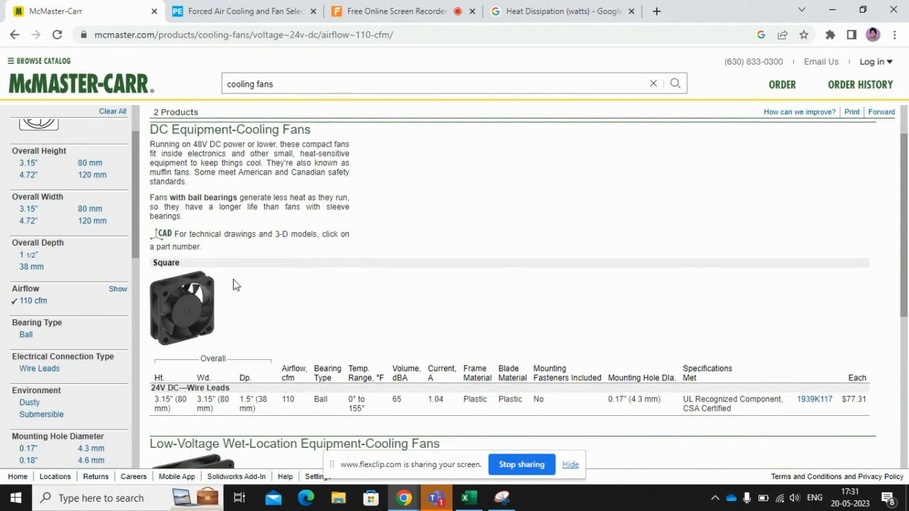
scroll(down, 3)
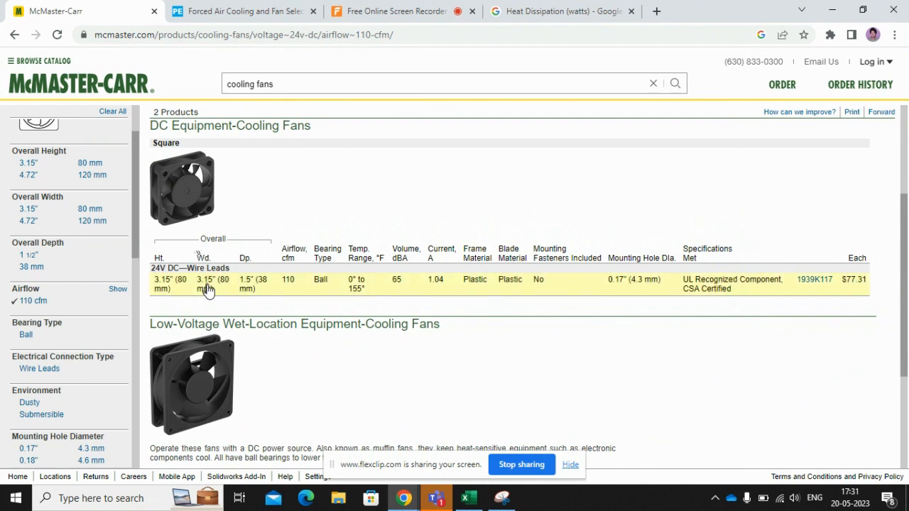
scroll(down, 3)
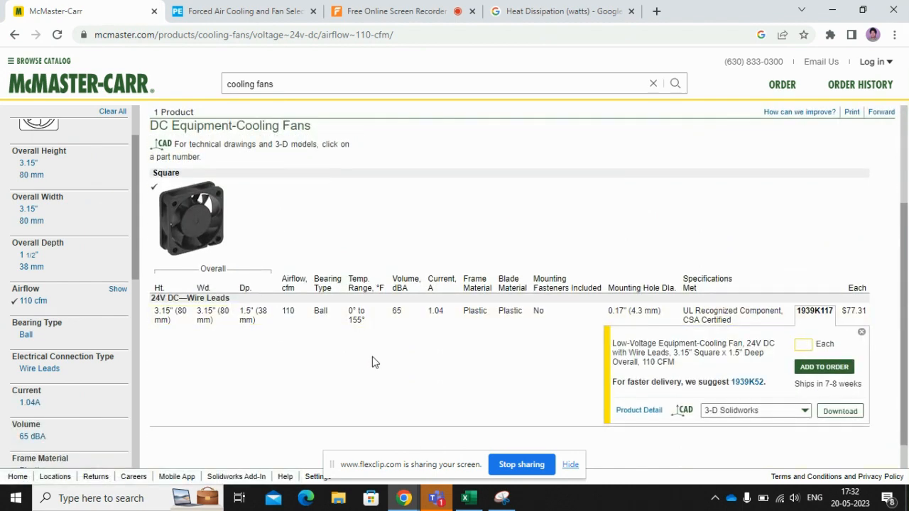
scroll(down, 3)
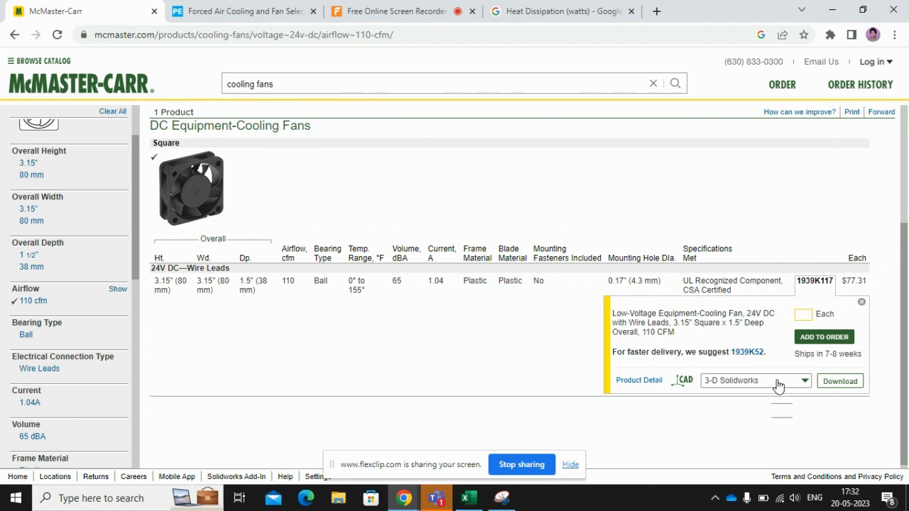
mouse_move(525, 353)
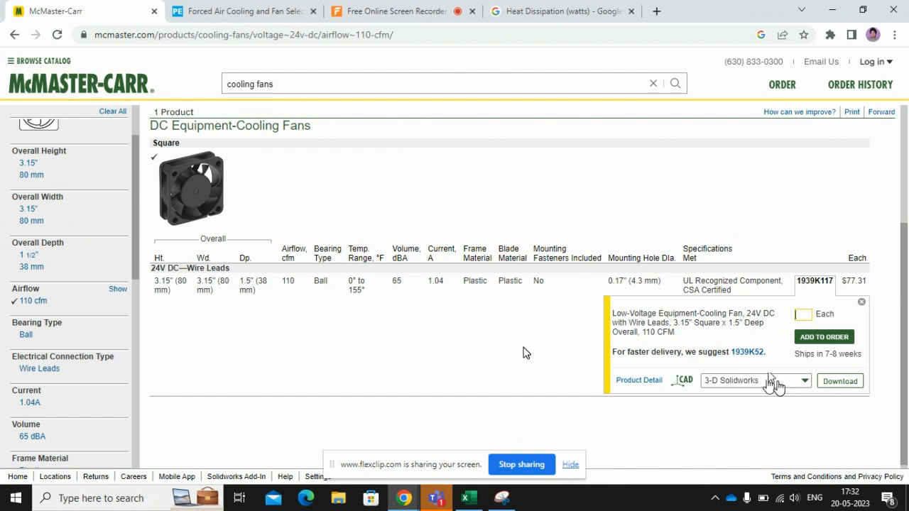
mouse_move(487, 363)
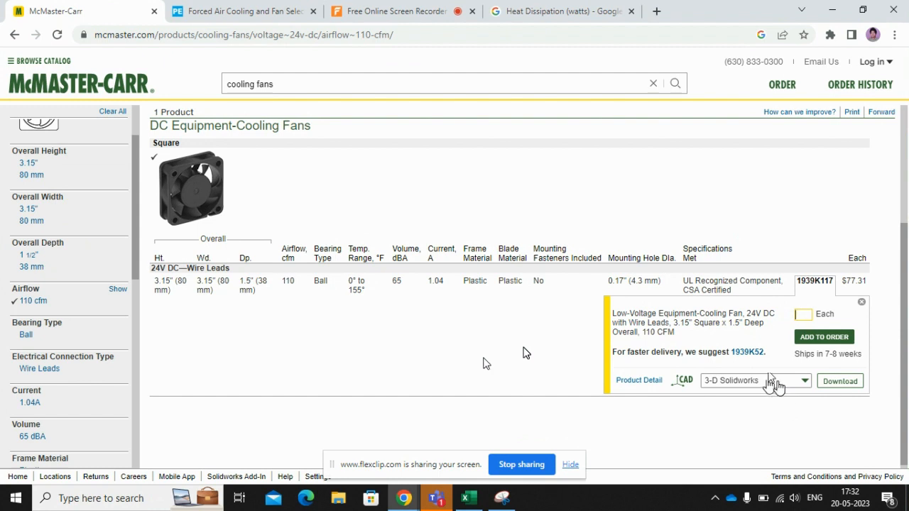